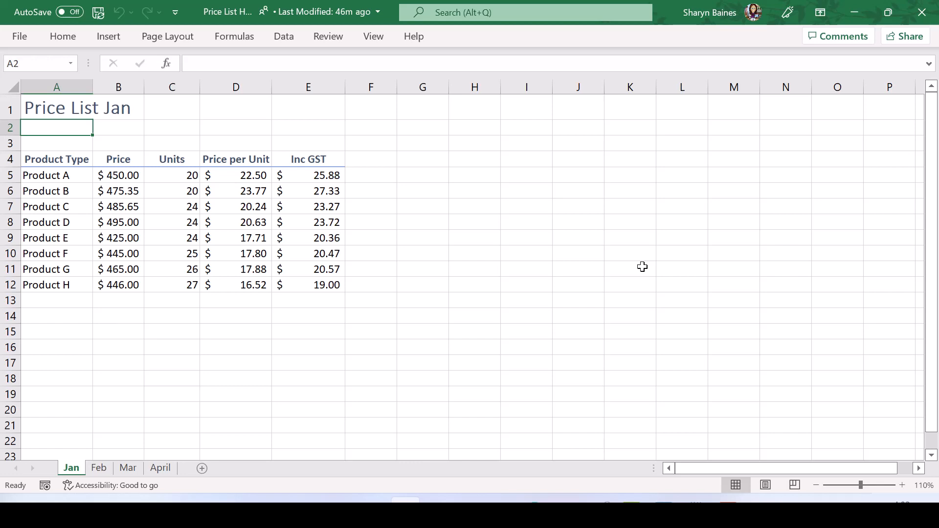
- Open the print preview of the Price List Jan sheet from the File menu
left_click(20, 36)
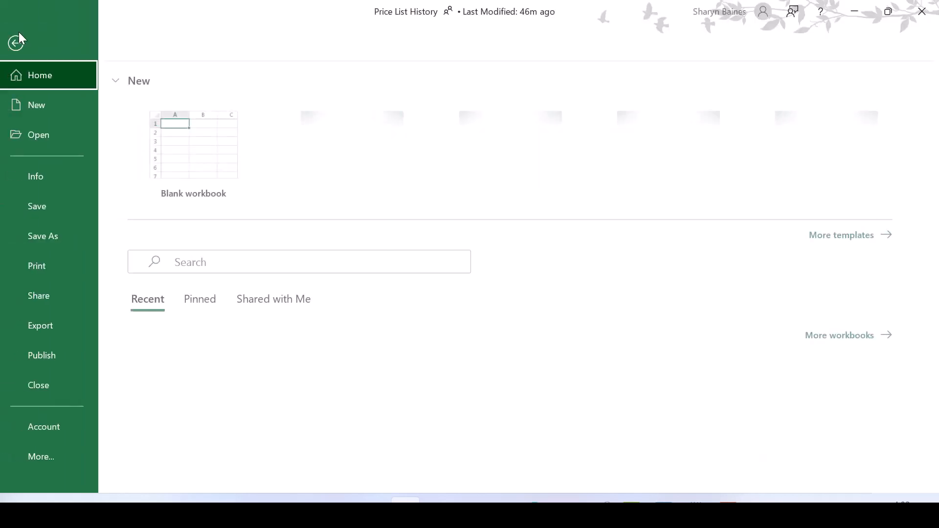
left_click(41, 266)
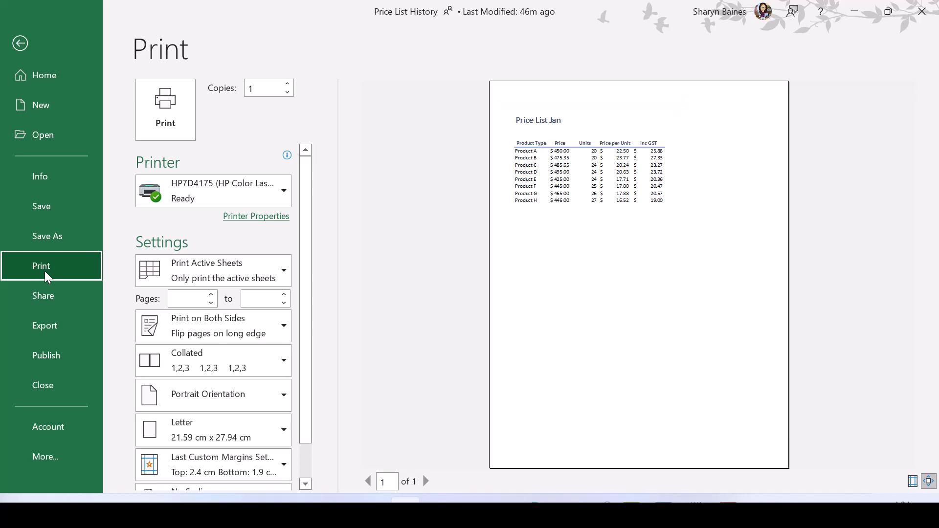
scroll("down", 3)
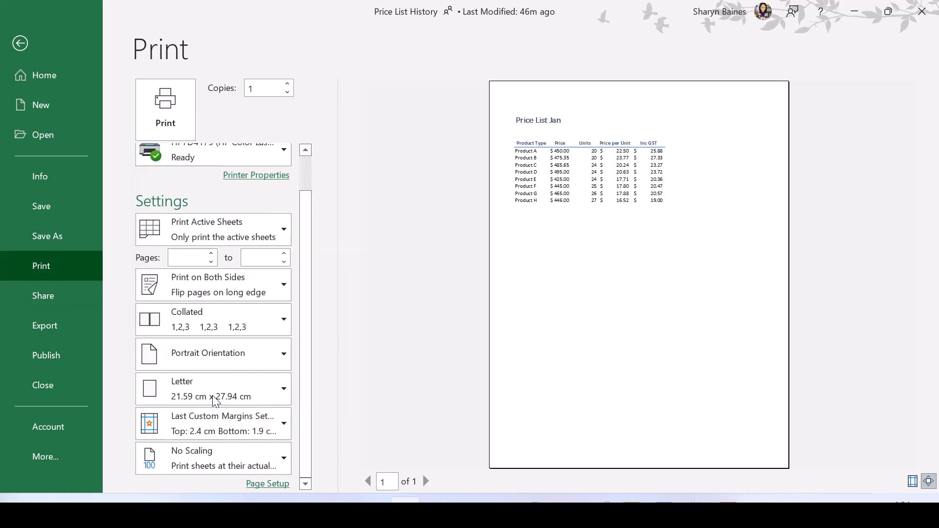
- In Page Setup, enable Center on page both Horizontally and Vertically, then apply
left_click(268, 483)
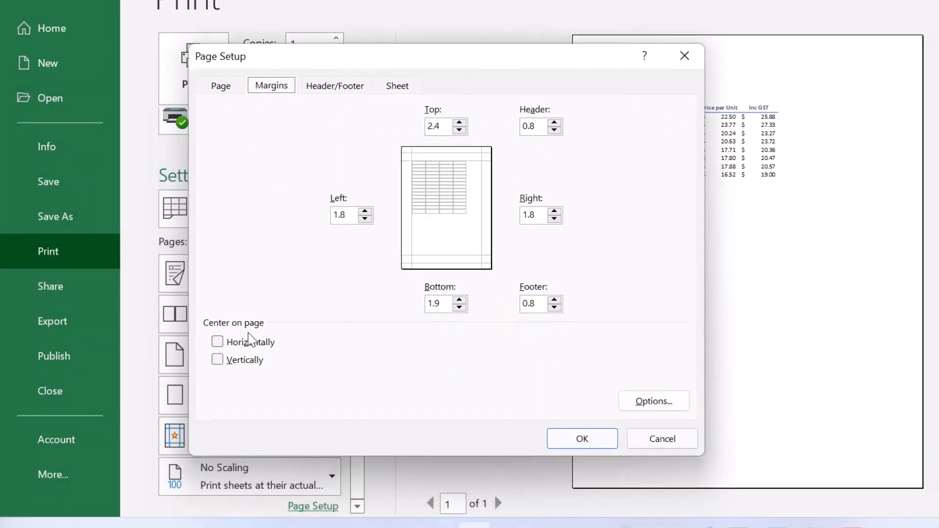
left_click(217, 341)
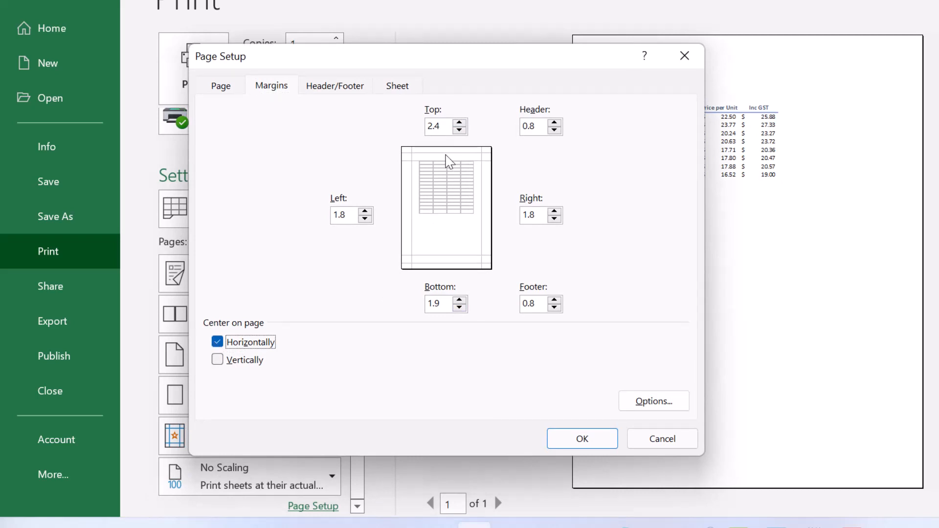
mouse_move(245, 364)
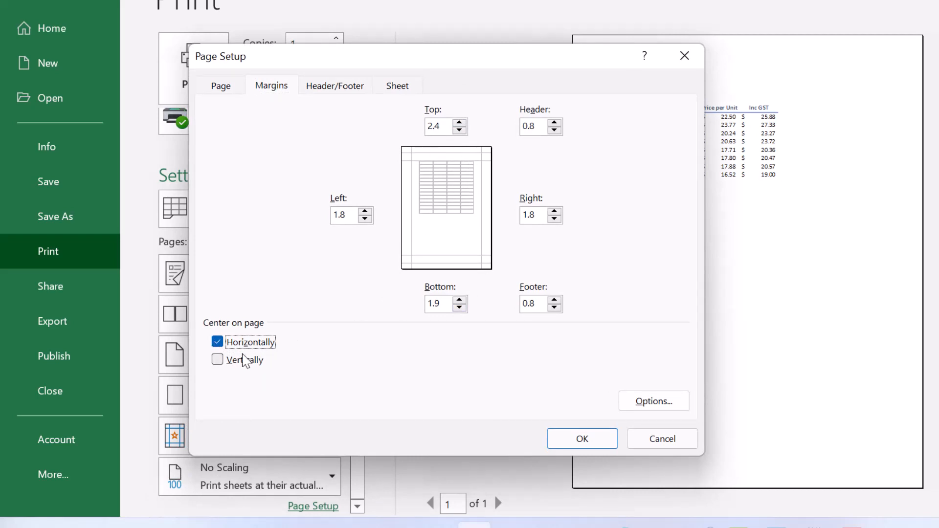
left_click(217, 360)
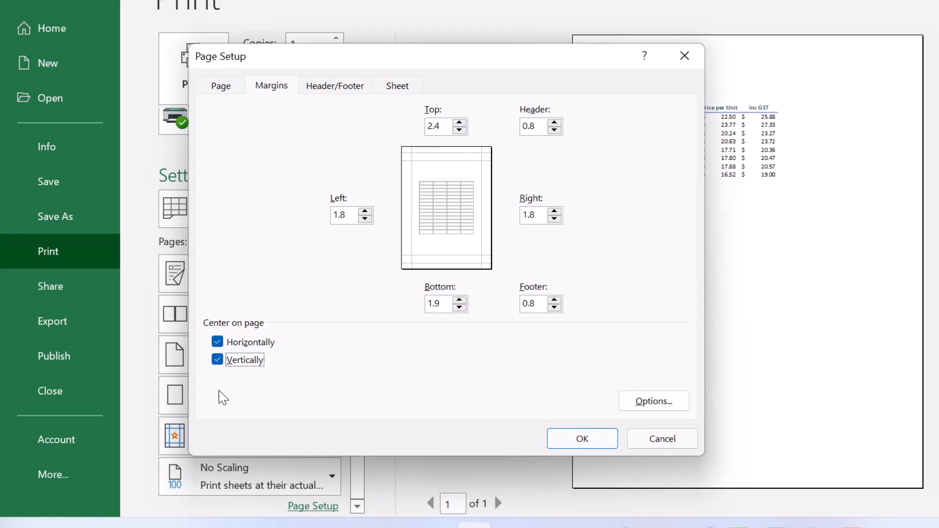
left_click(217, 342)
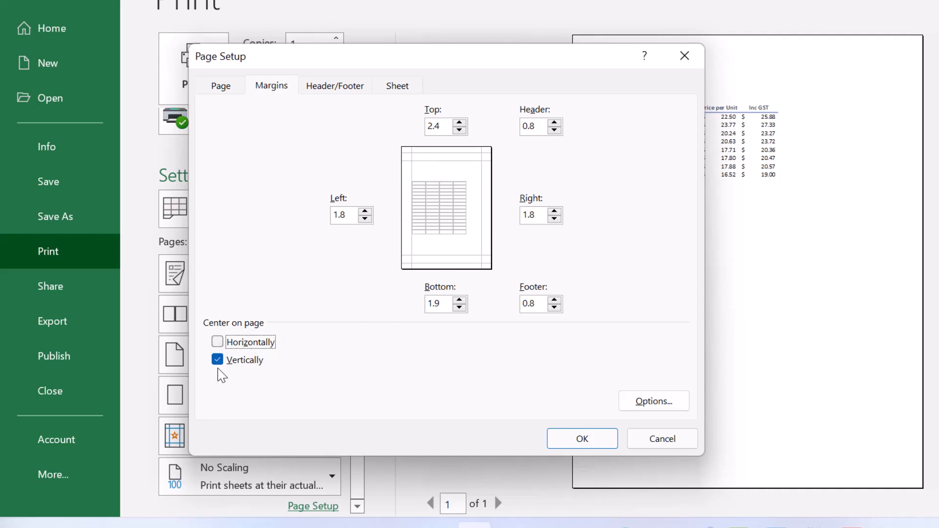
left_click(217, 342)
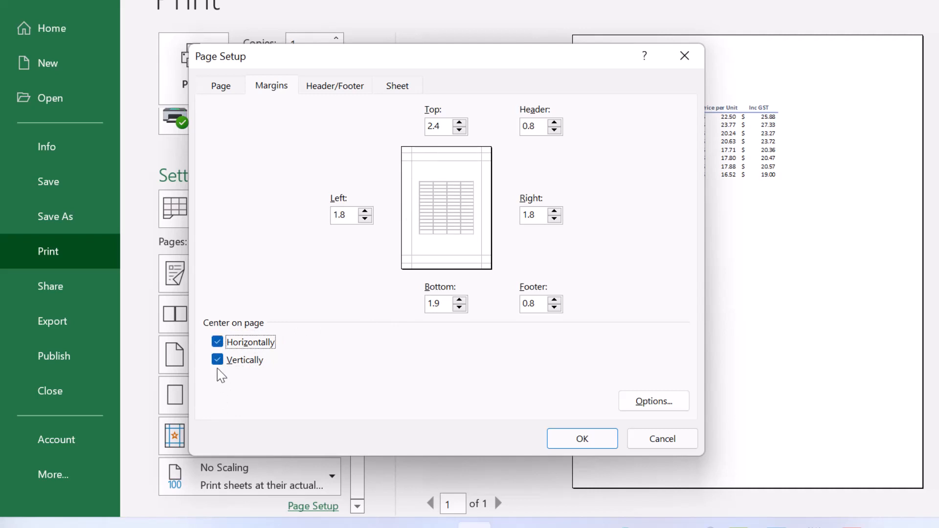
left_click(582, 439)
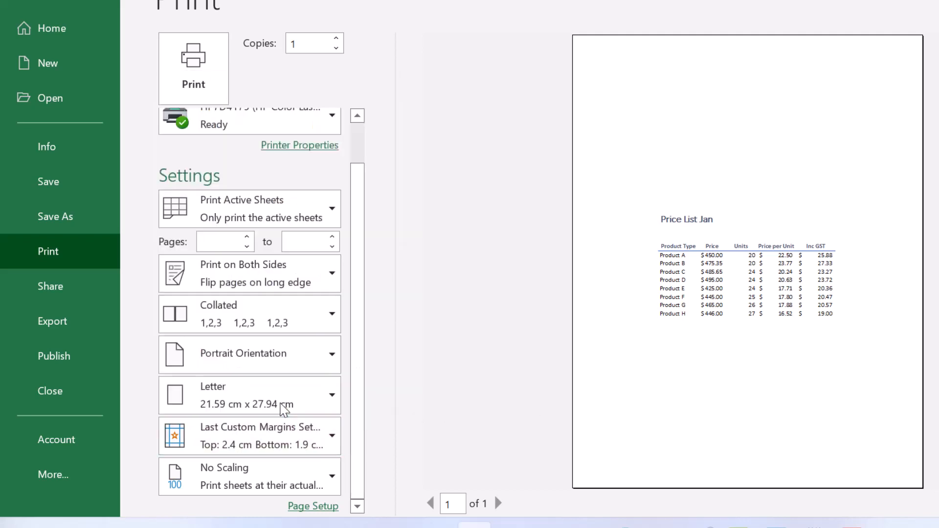
- In Page Setup, turn off horizontal and vertical page centring and apply
left_click(313, 506)
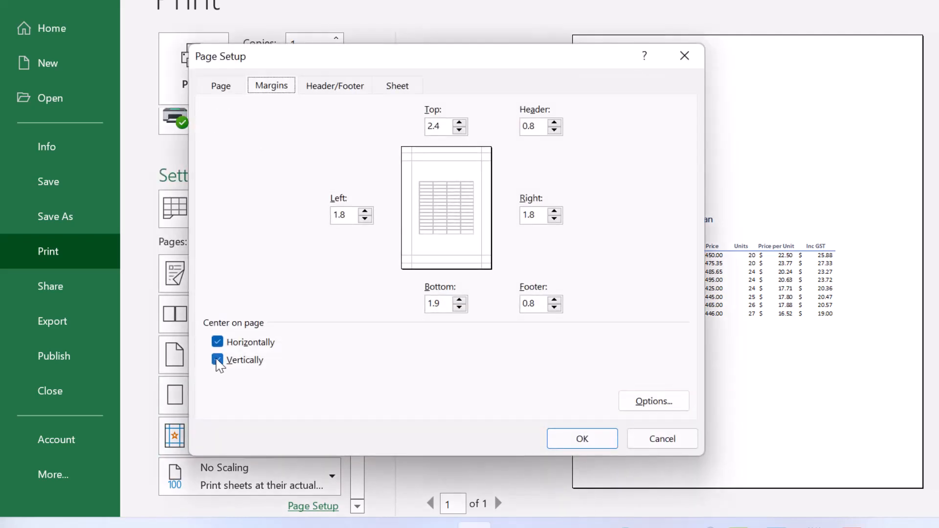
left_click(581, 438)
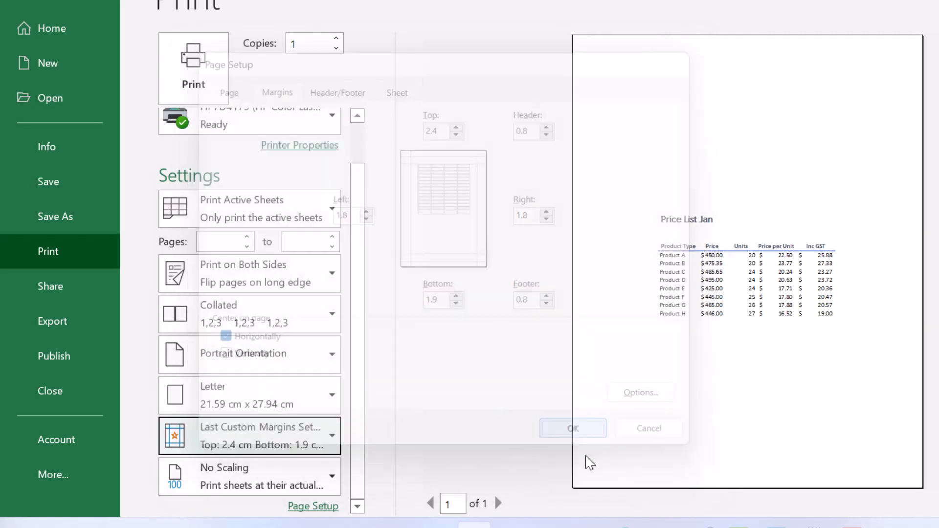
left_click(573, 428)
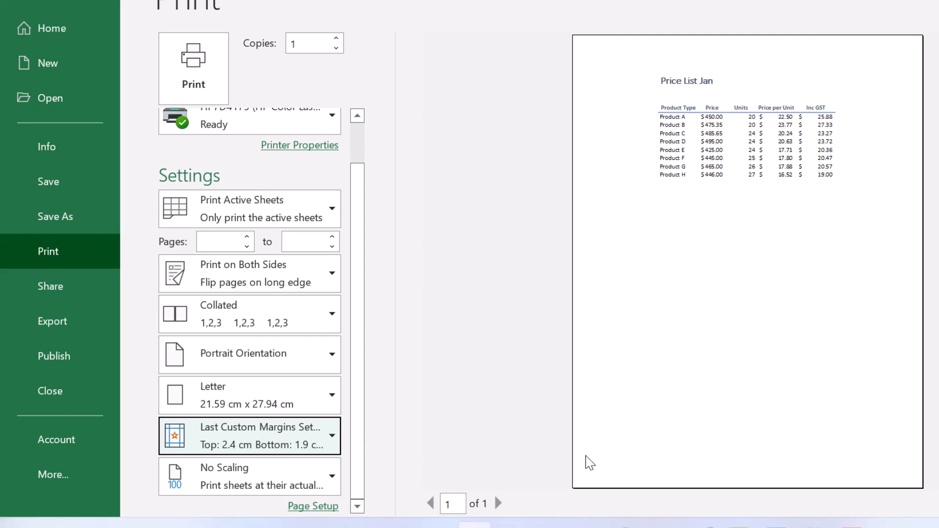
mouse_move(342, 445)
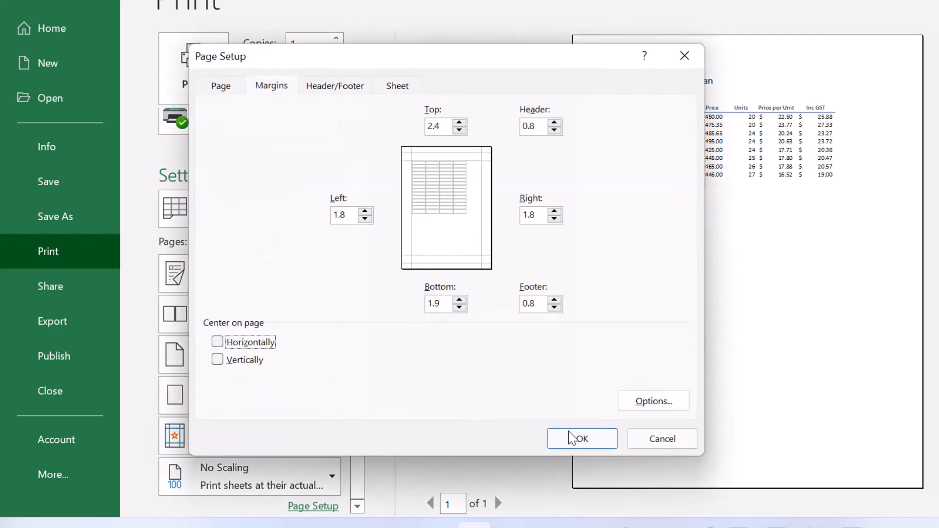
left_click(582, 439)
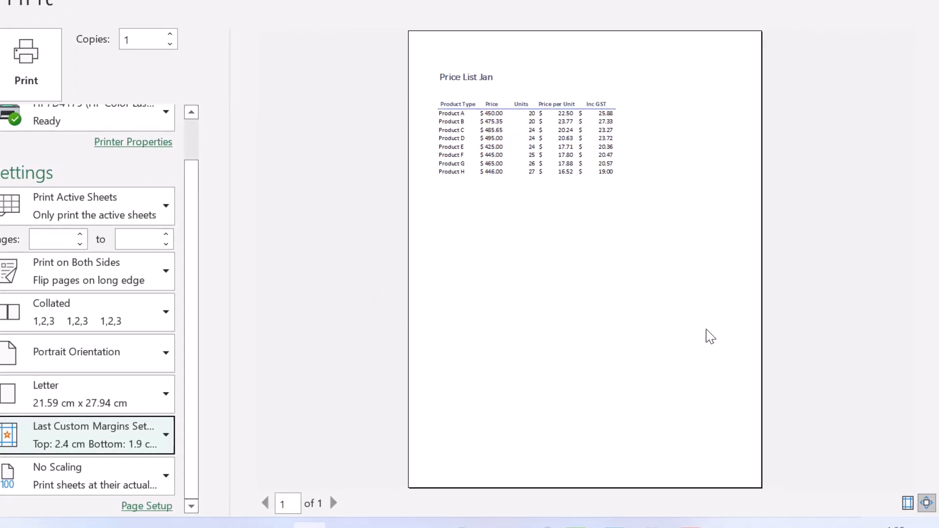
- Show the adjustable margin guides on the print preview page
left_click(906, 503)
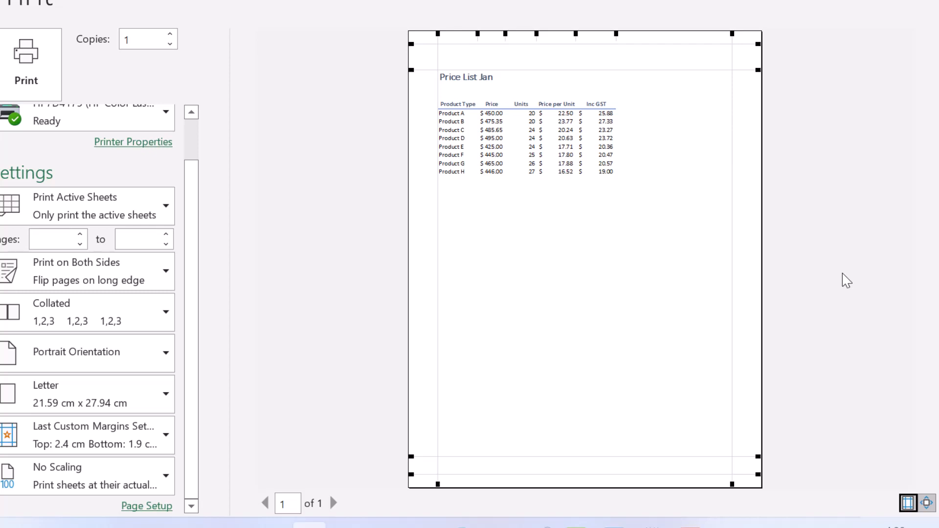
mouse_move(812, 288)
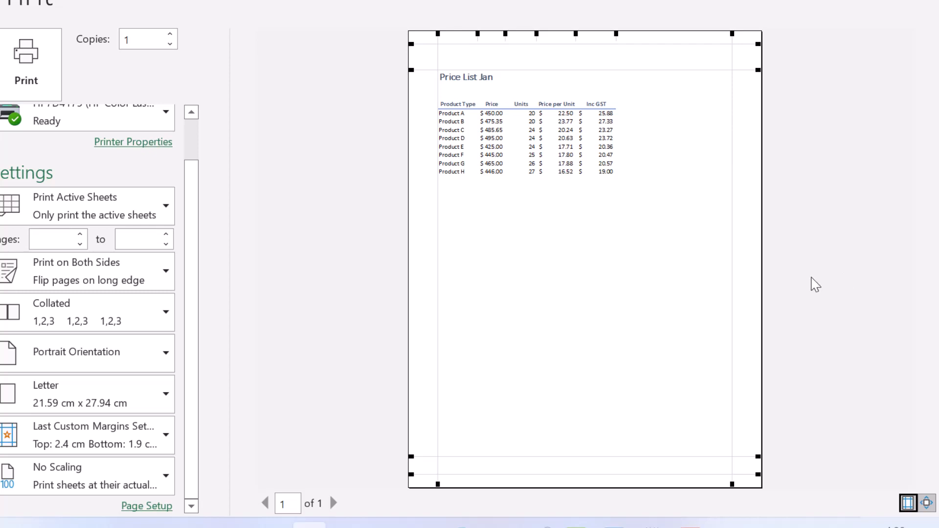
mouse_move(435, 36)
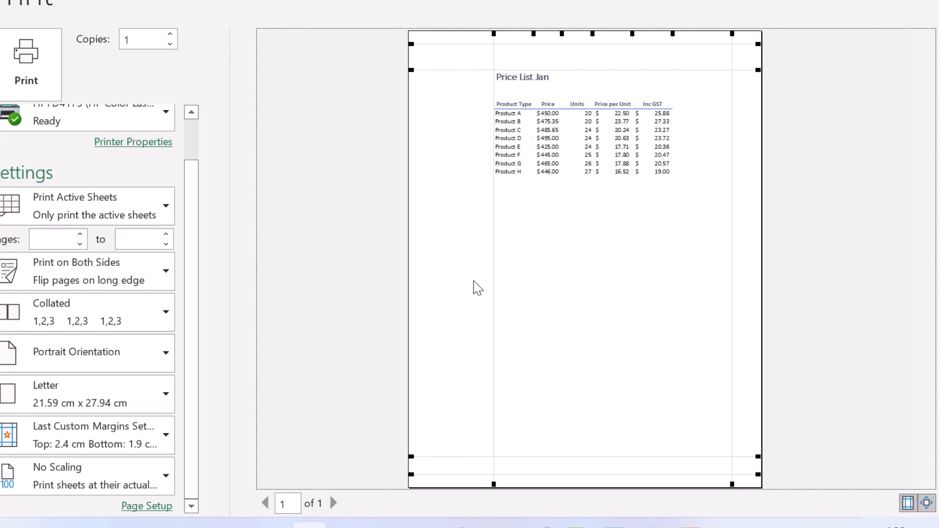
mouse_move(412, 69)
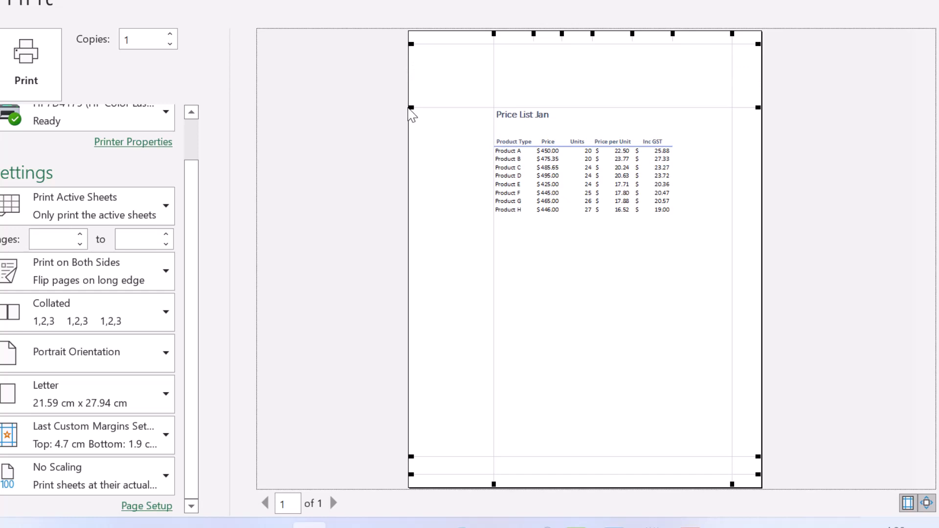
mouse_move(493, 38)
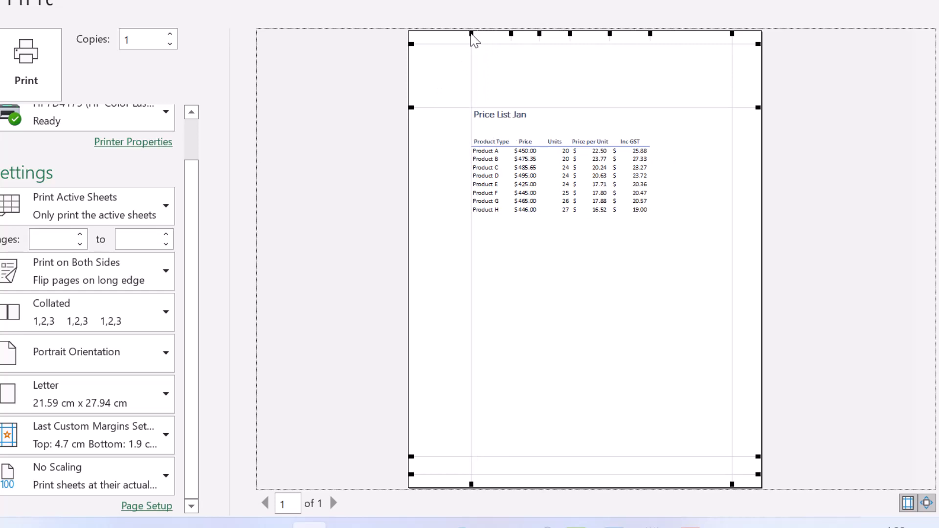
mouse_move(511, 58)
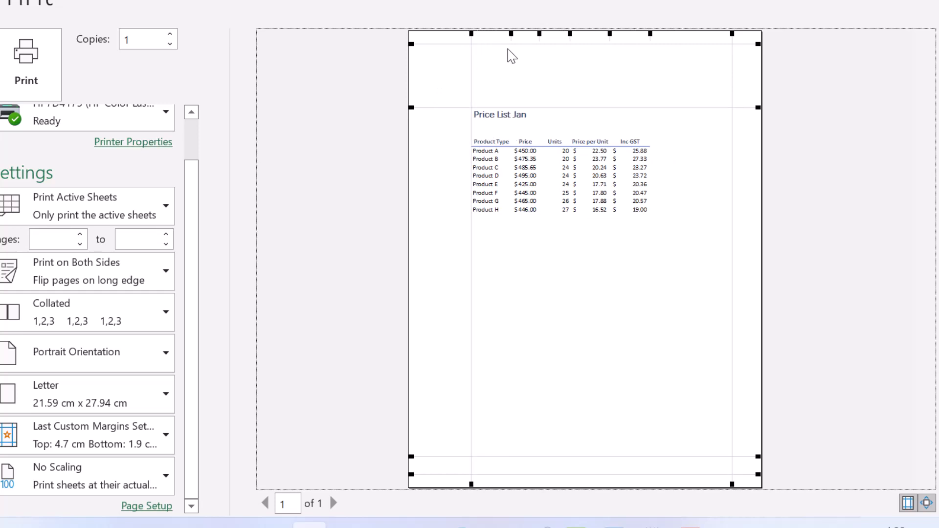